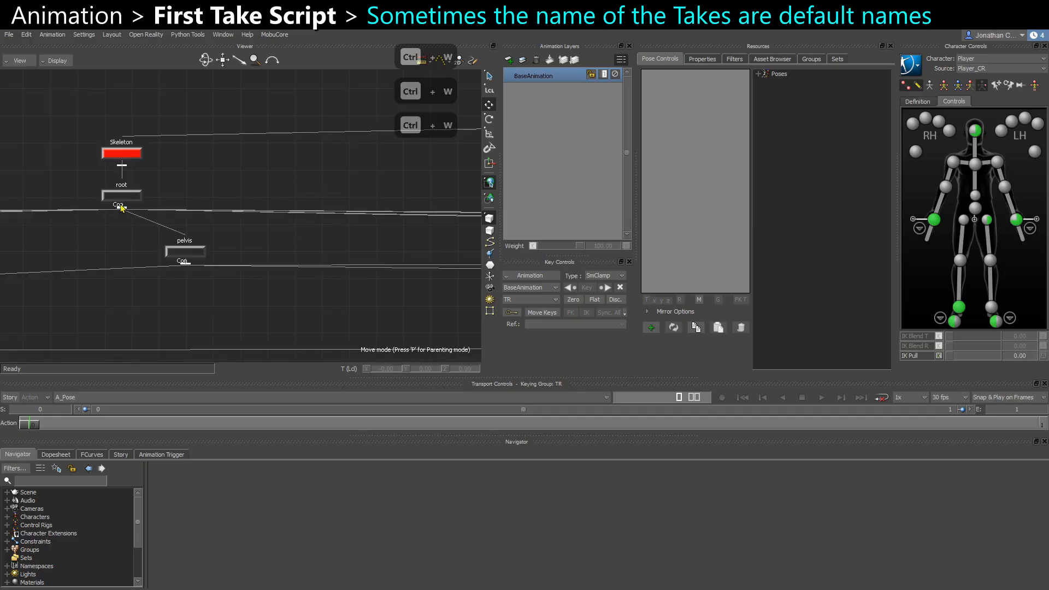
Step: Choose five FBX files from 1H_Sword via Motion File Import and reach Import Options showing Take 001 names
{"action": "left_click", "coordinate": [9, 34]}
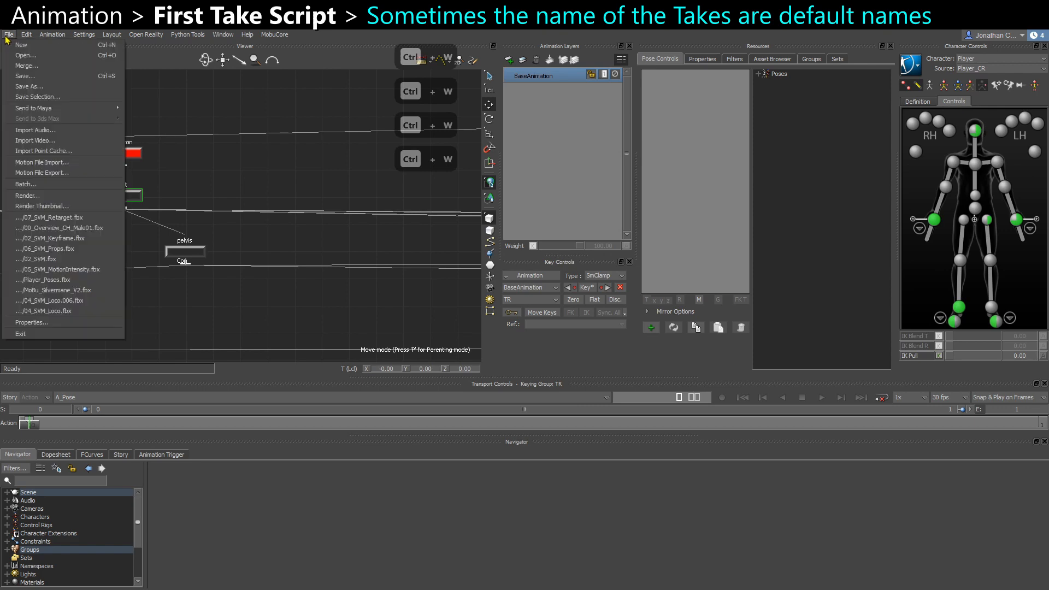
{"action": "left_click", "coordinate": [42, 161]}
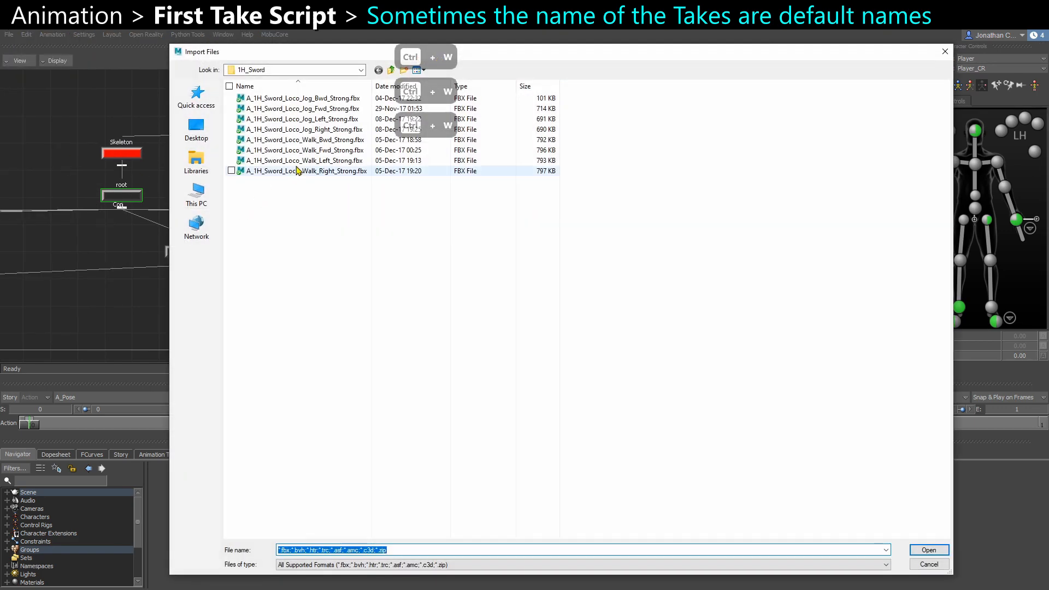
{"action": "left_click", "coordinate": [305, 150]}
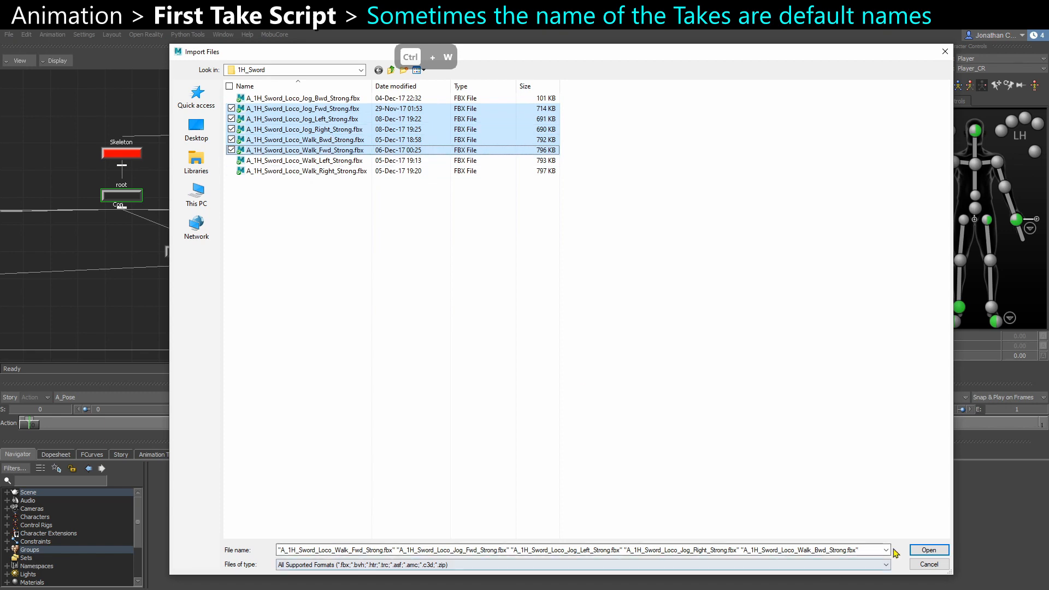
{"action": "left_click", "coordinate": [927, 549]}
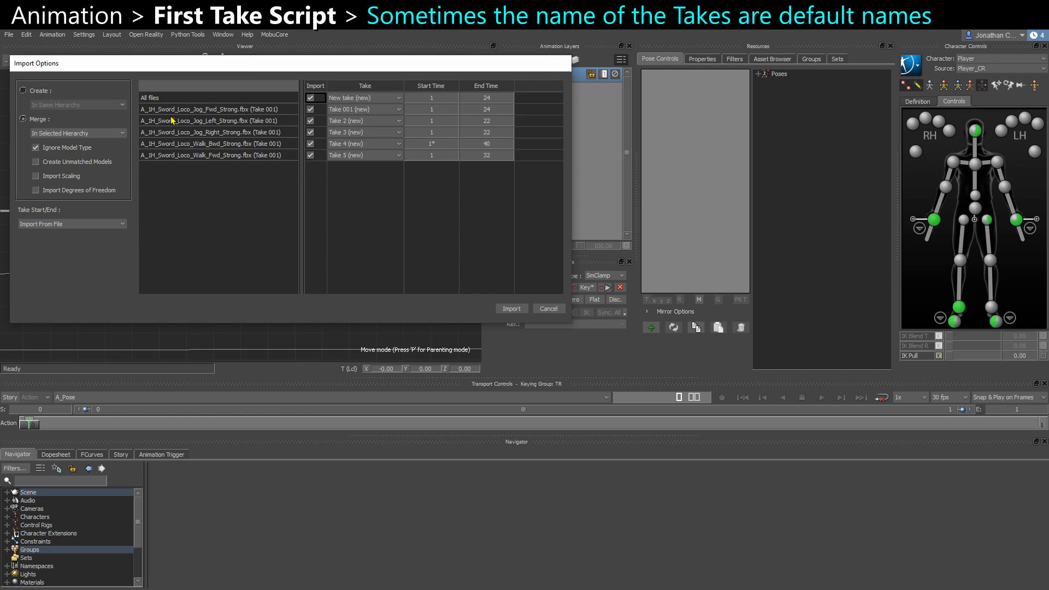
{"action": "mouse_move", "coordinate": [377, 120]}
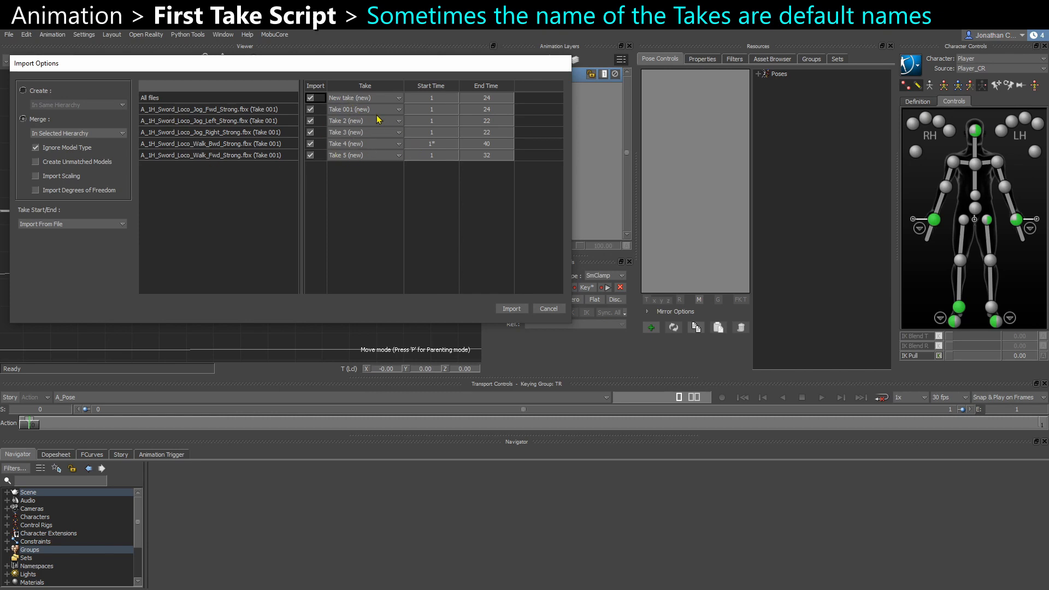
{"action": "mouse_move", "coordinate": [353, 130]}
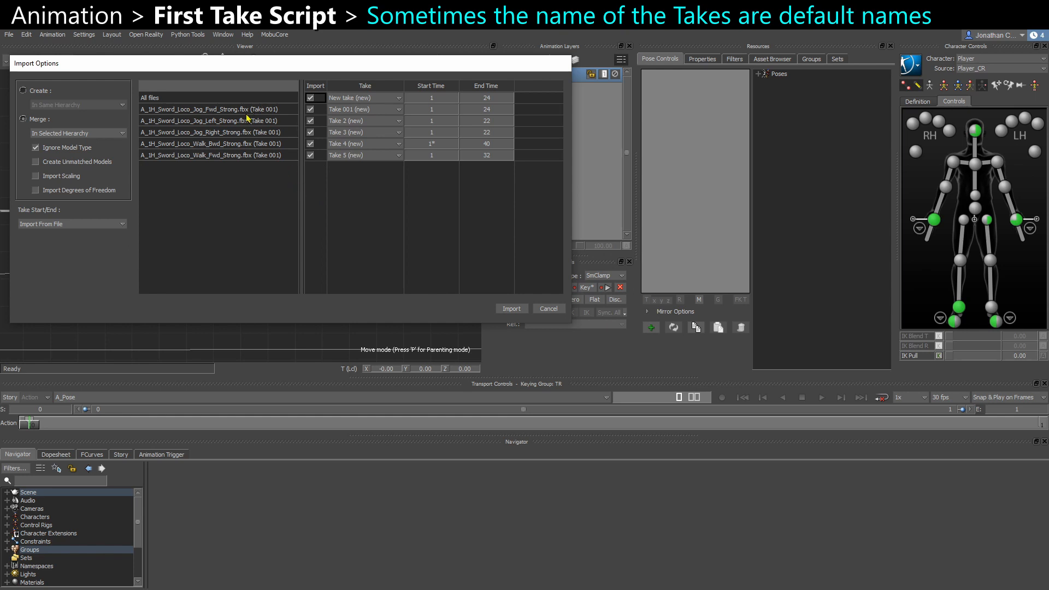
{"action": "mouse_move", "coordinate": [256, 143]}
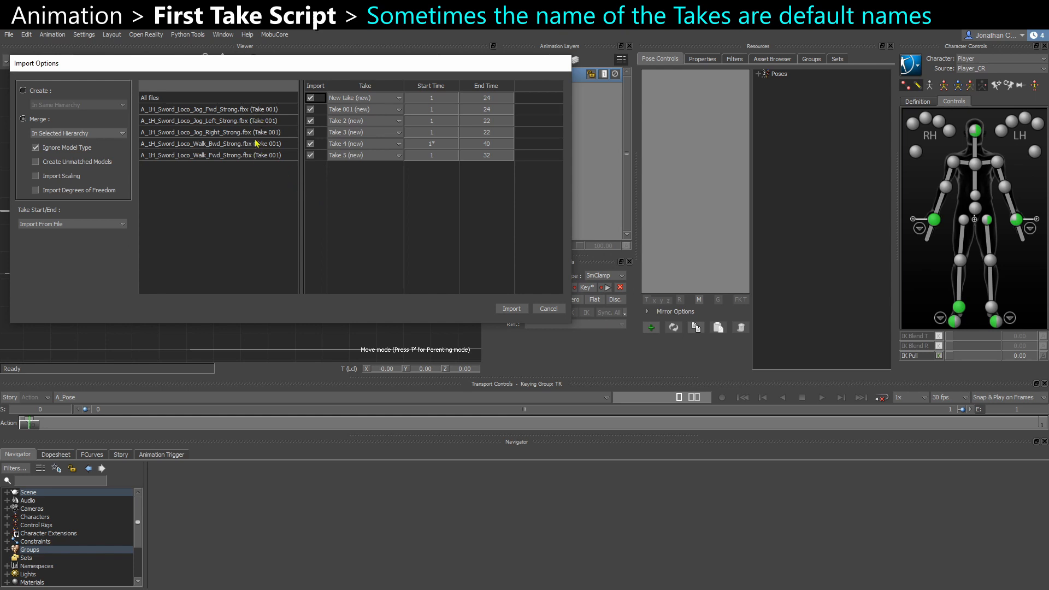
{"action": "mouse_move", "coordinate": [251, 134]}
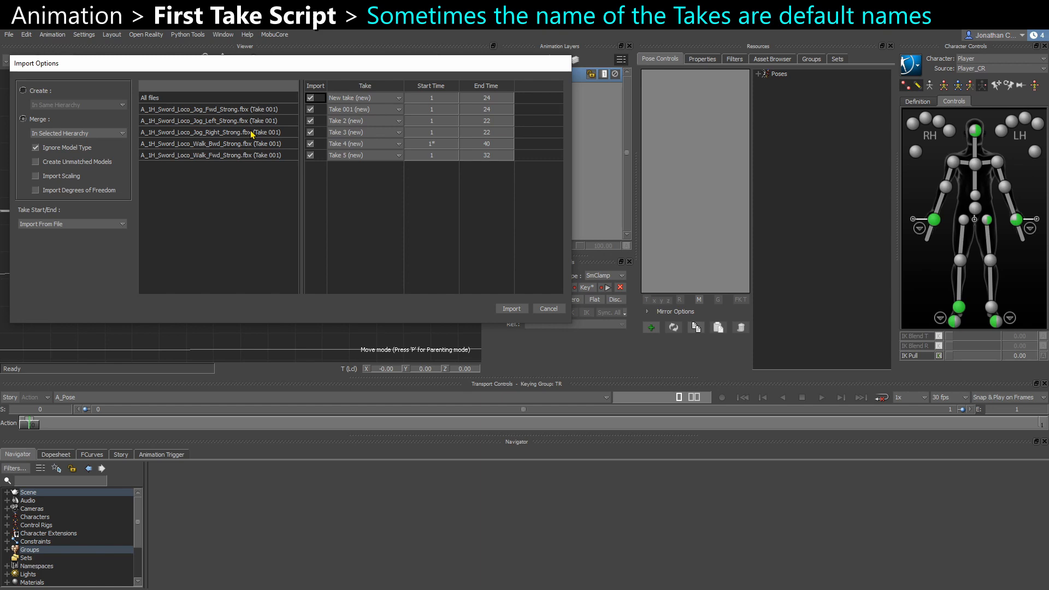
{"action": "mouse_move", "coordinate": [261, 135]}
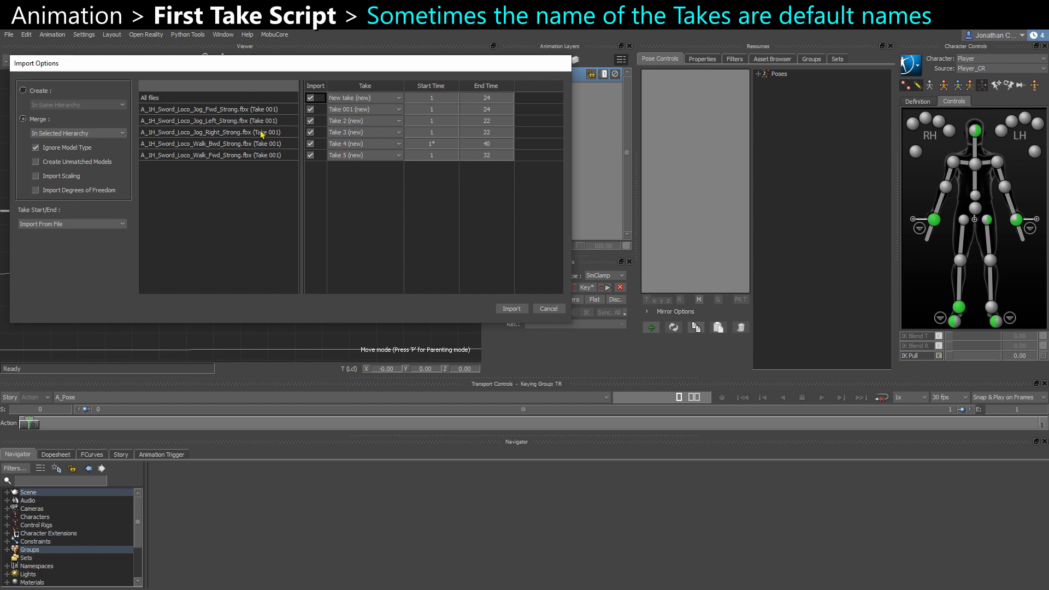
{"action": "mouse_move", "coordinate": [207, 156]}
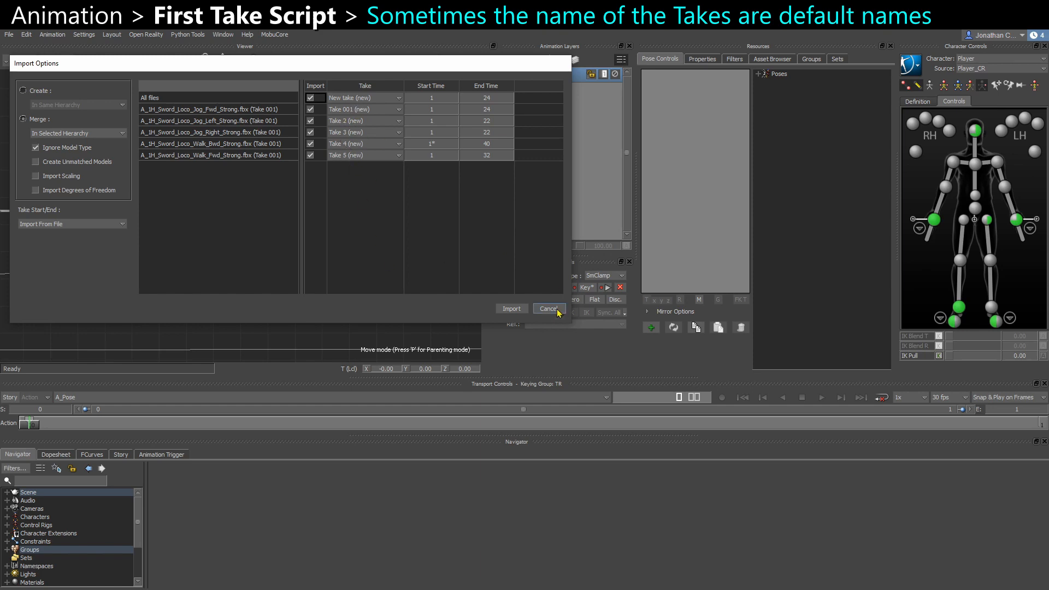
Step: Cancel the import and paste copies of the FBX files into the RenameMe folder
{"action": "left_click", "coordinate": [547, 308]}
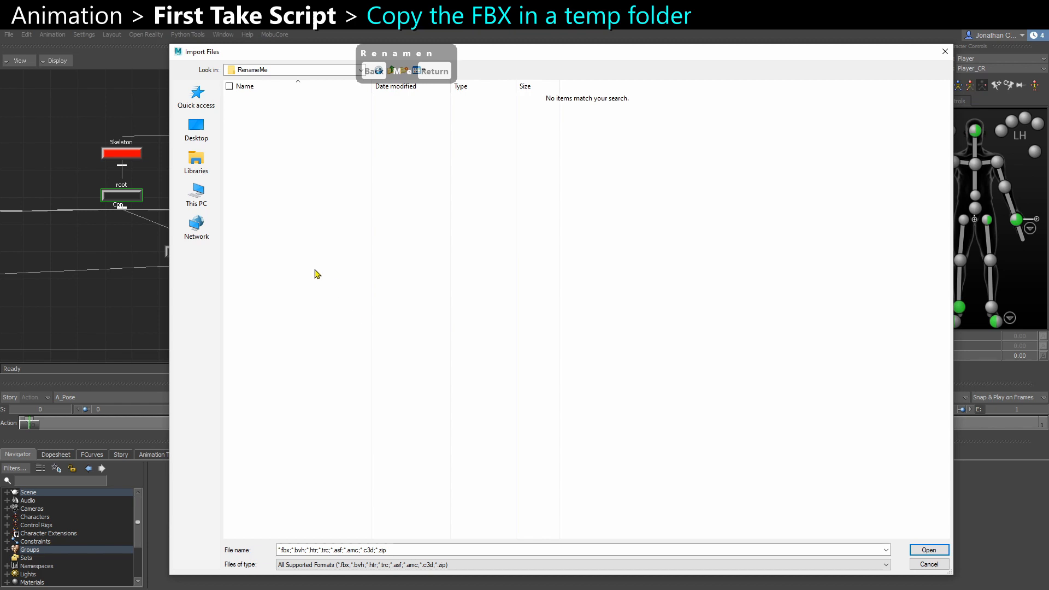
{"action": "mouse_move", "coordinate": [315, 353]}
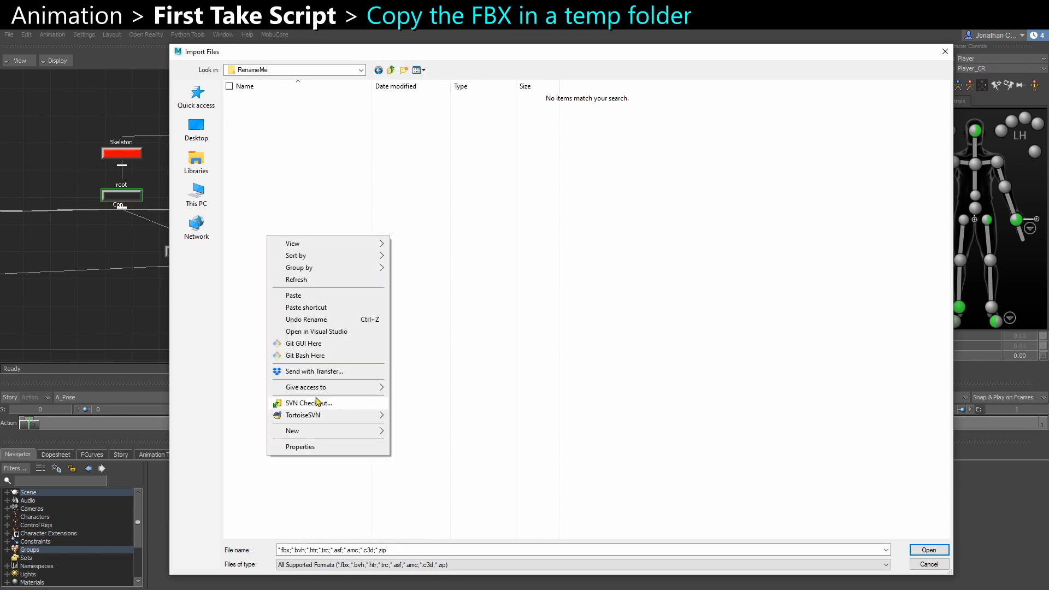
{"action": "left_click", "coordinate": [296, 279]}
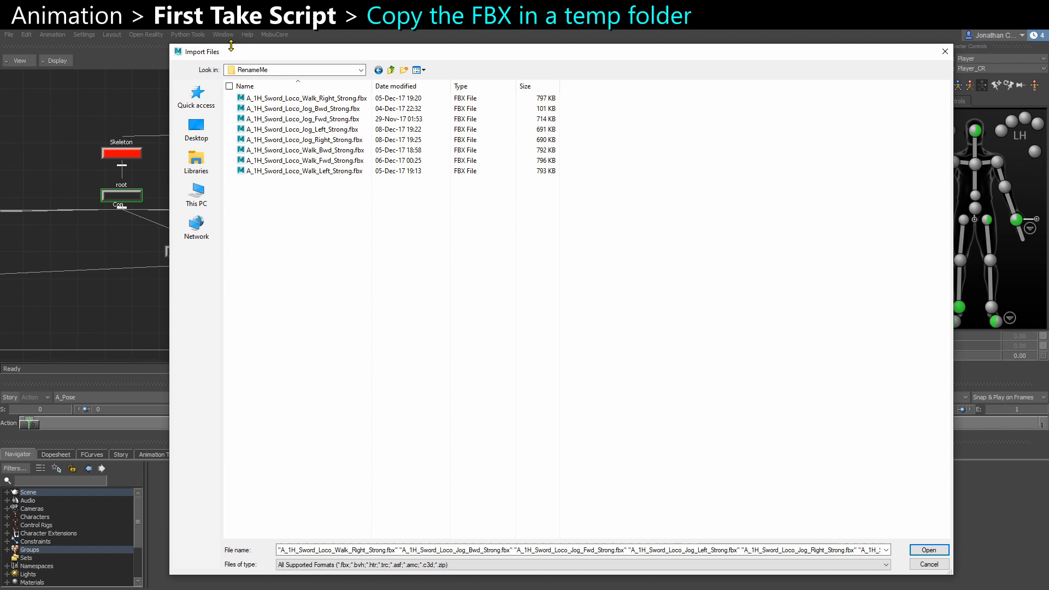
{"action": "left_click", "coordinate": [927, 550]}
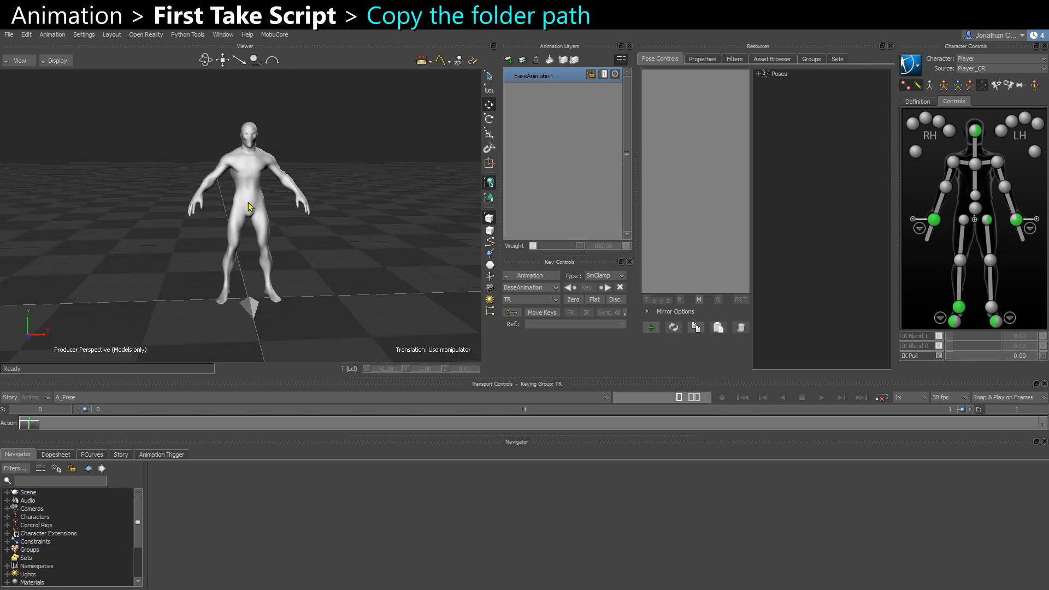
Step: Execute the RenameFirstTake script from Asset Browser > Scripts > Tasks
{"action": "left_click", "coordinate": [772, 59]}
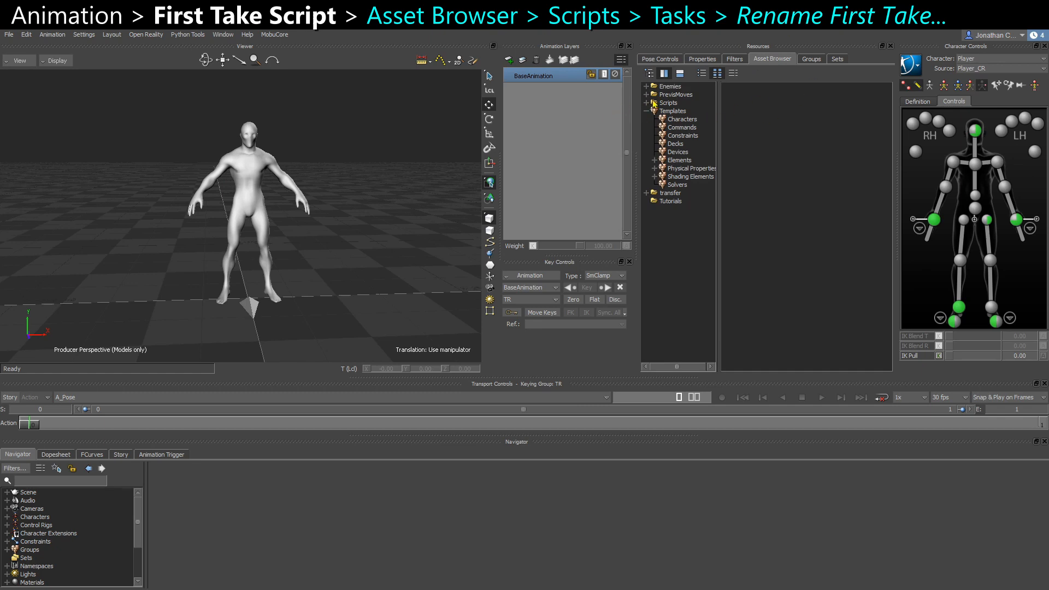
{"action": "left_click", "coordinate": [668, 103]}
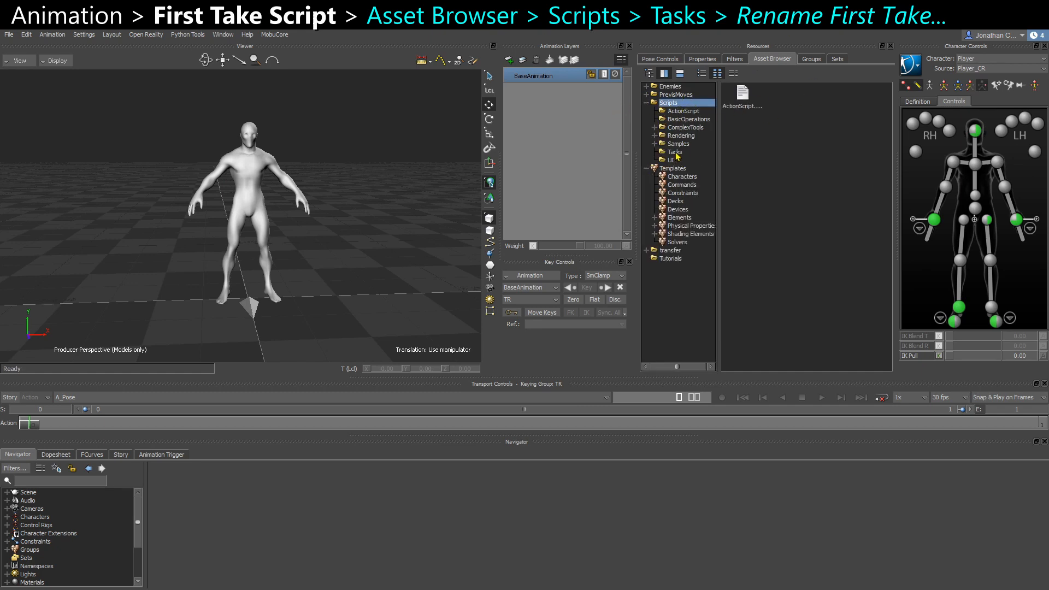
{"action": "left_click", "coordinate": [674, 150]}
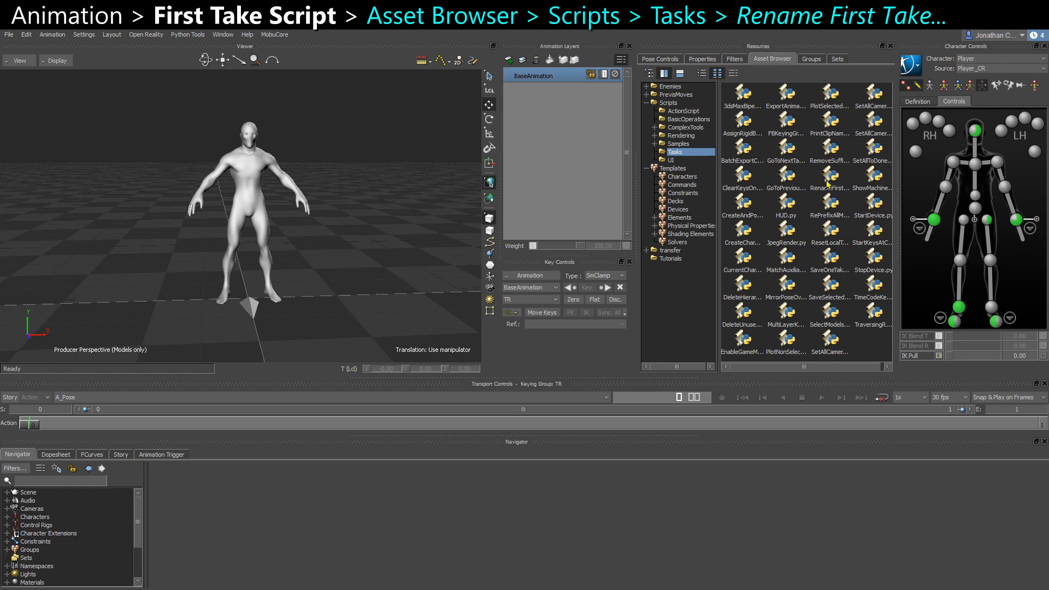
{"action": "left_click", "coordinate": [829, 180]}
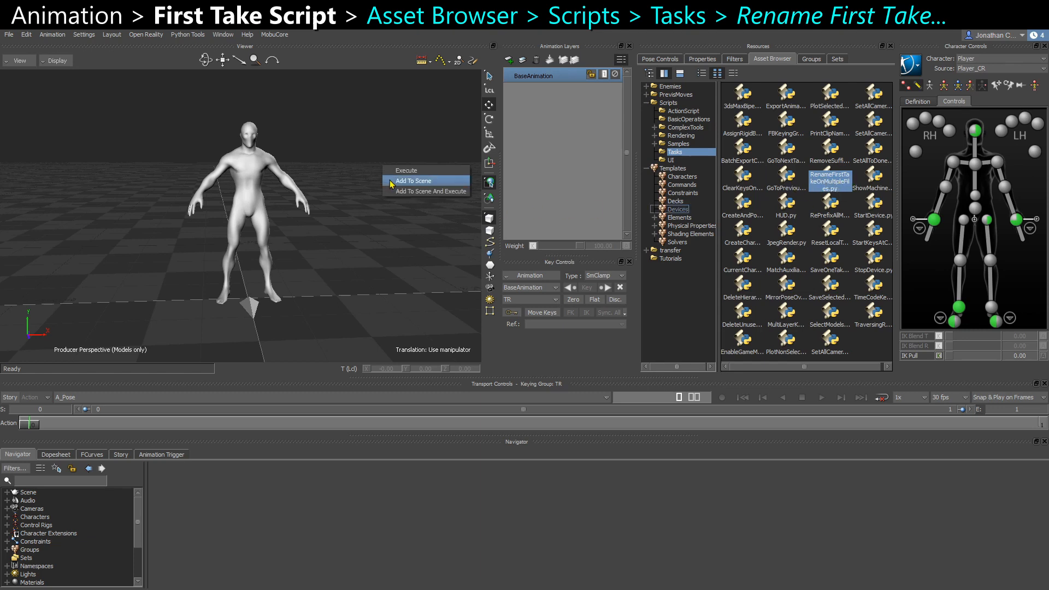
{"action": "left_click", "coordinate": [413, 181]}
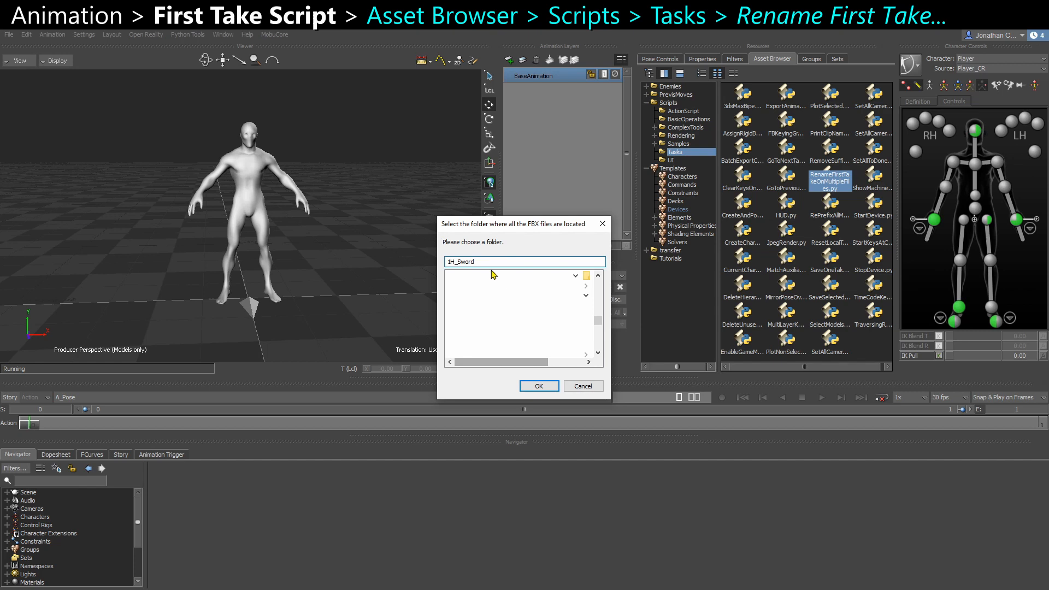
Step: Point the script's folder prompt at Desktop > RenameMe
{"action": "key", "text": "ctrl+v"}
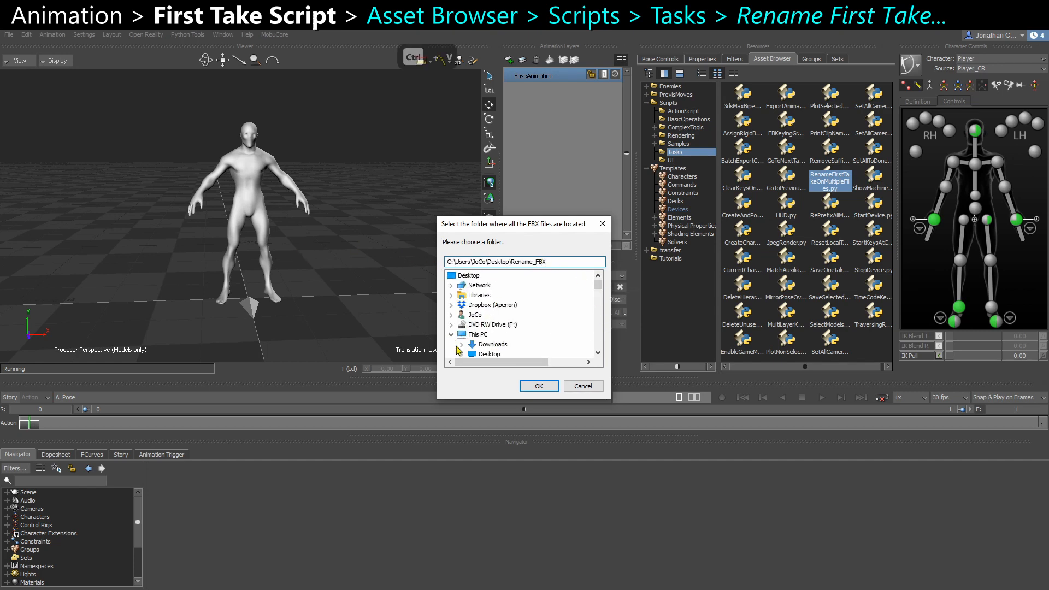
{"action": "left_click", "coordinate": [453, 293]}
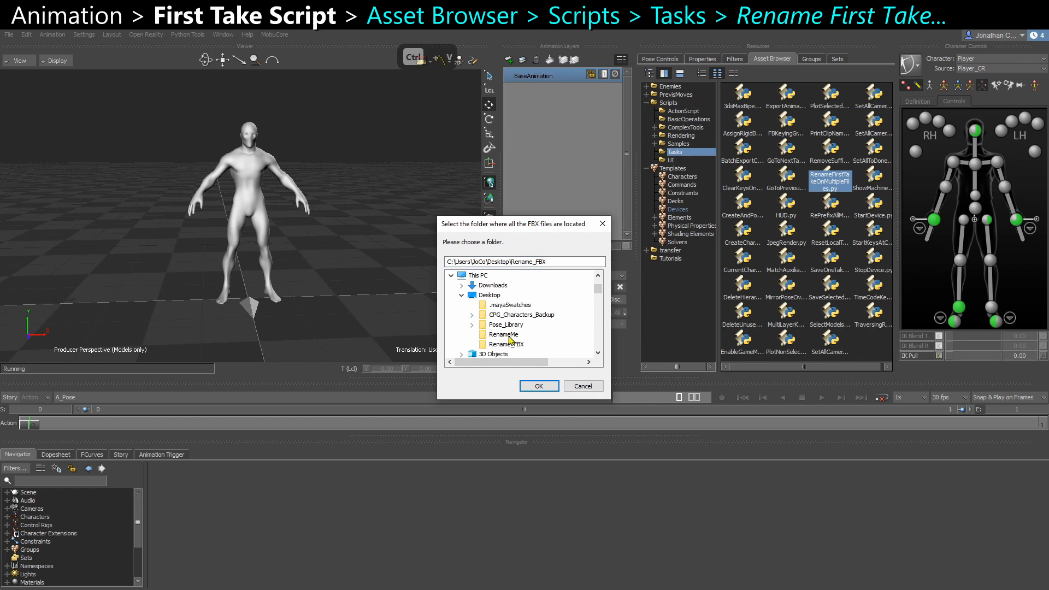
{"action": "left_click", "coordinate": [503, 335]}
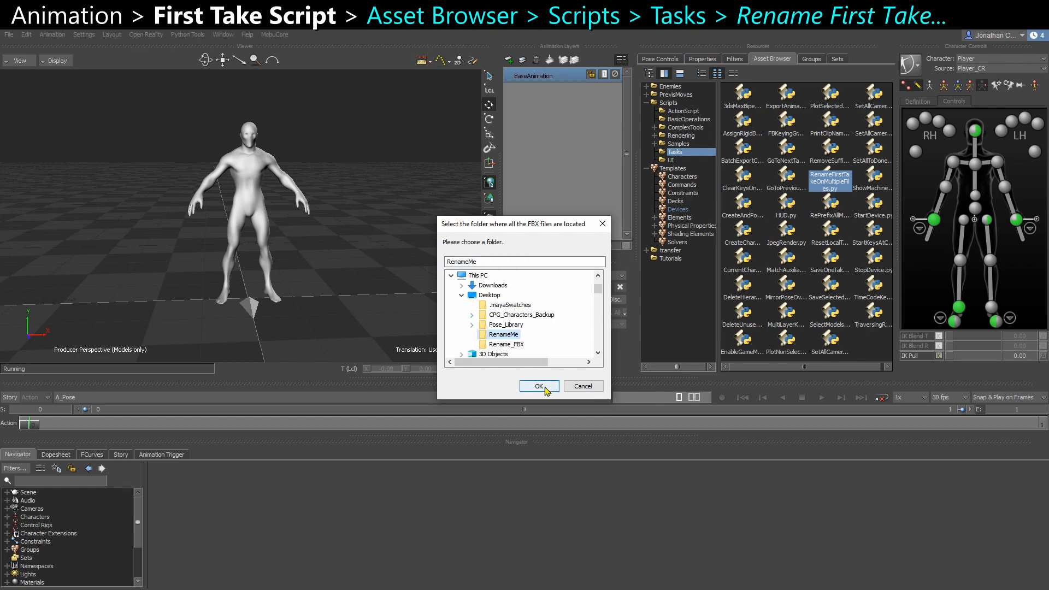
Step: Confirm RenameMe so the script processes the FBX files, then decline saving scene changes
{"action": "left_click", "coordinate": [537, 386]}
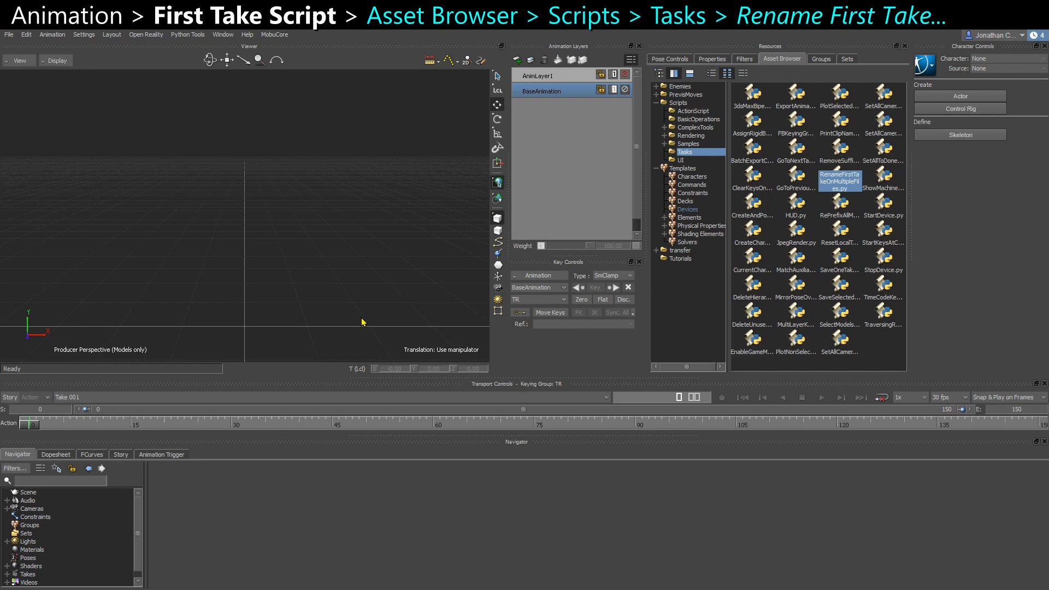
{"action": "mouse_move", "coordinate": [363, 279]}
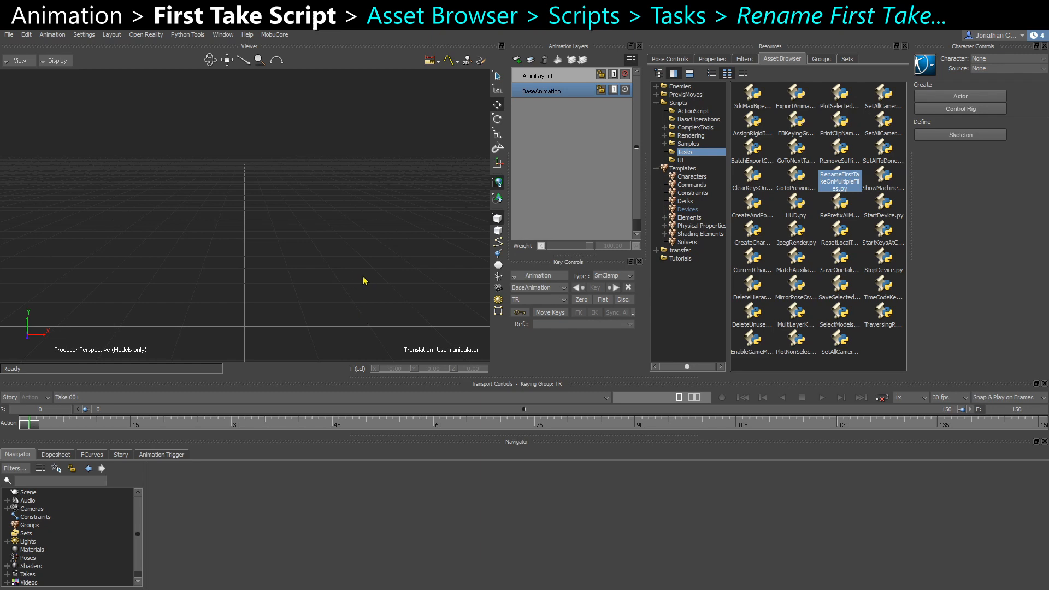
{"action": "mouse_move", "coordinate": [359, 279]}
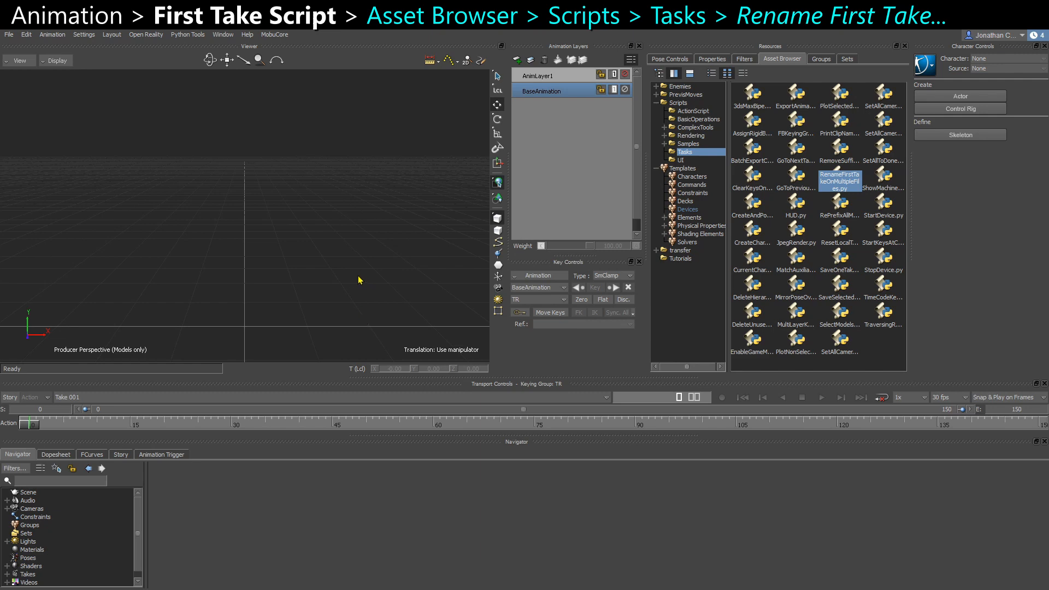
{"action": "left_click", "coordinate": [9, 34]}
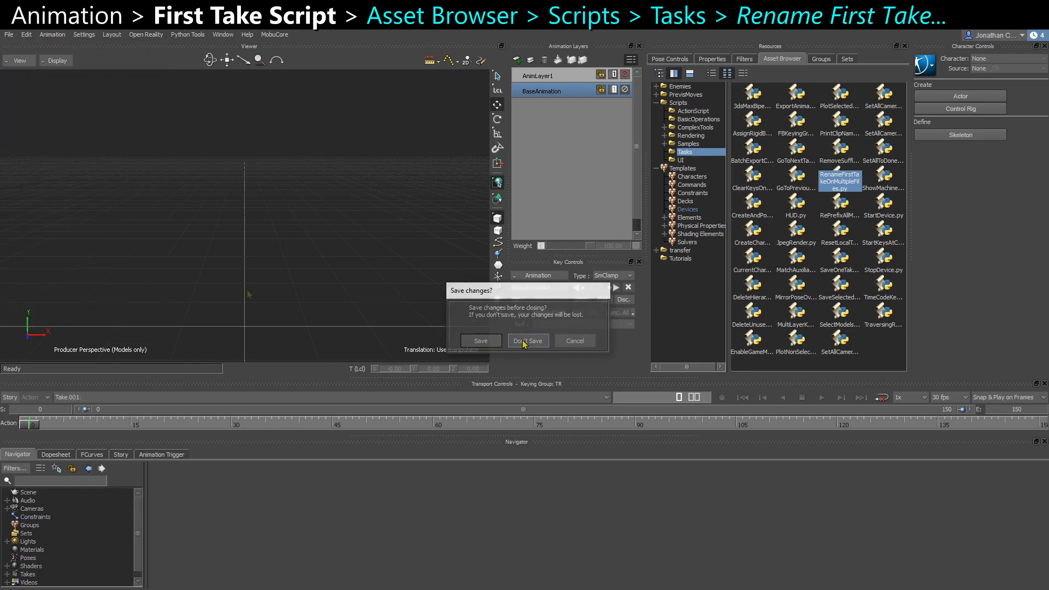
{"action": "left_click", "coordinate": [527, 340]}
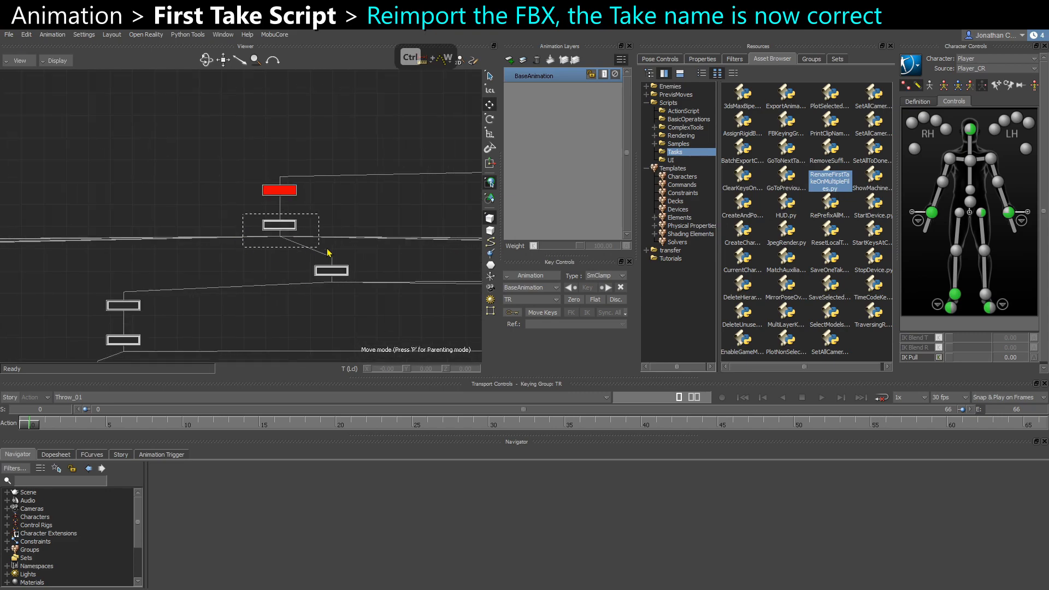
Step: Start a fresh Motion File Import of the sword locomotion FBX files with renamed takes
{"action": "left_click", "coordinate": [9, 34]}
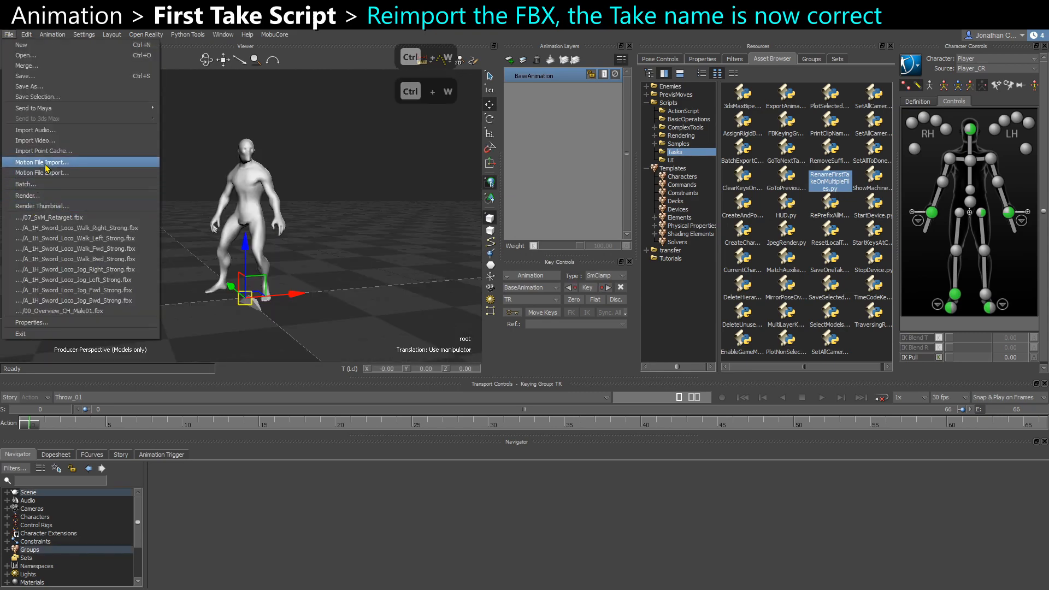
{"action": "left_click", "coordinate": [42, 161]}
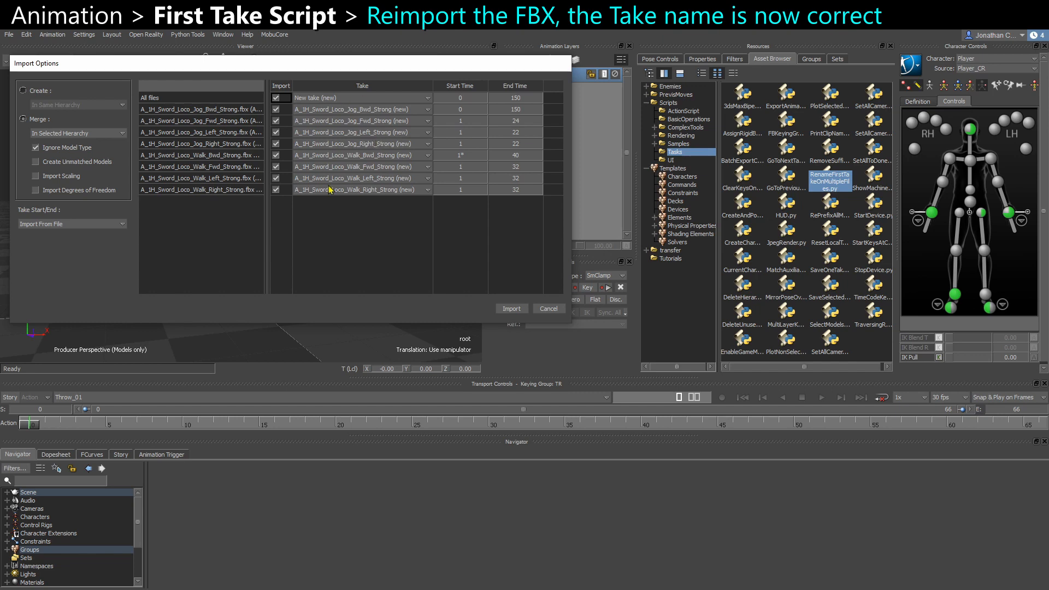
{"action": "mouse_move", "coordinate": [195, 183]}
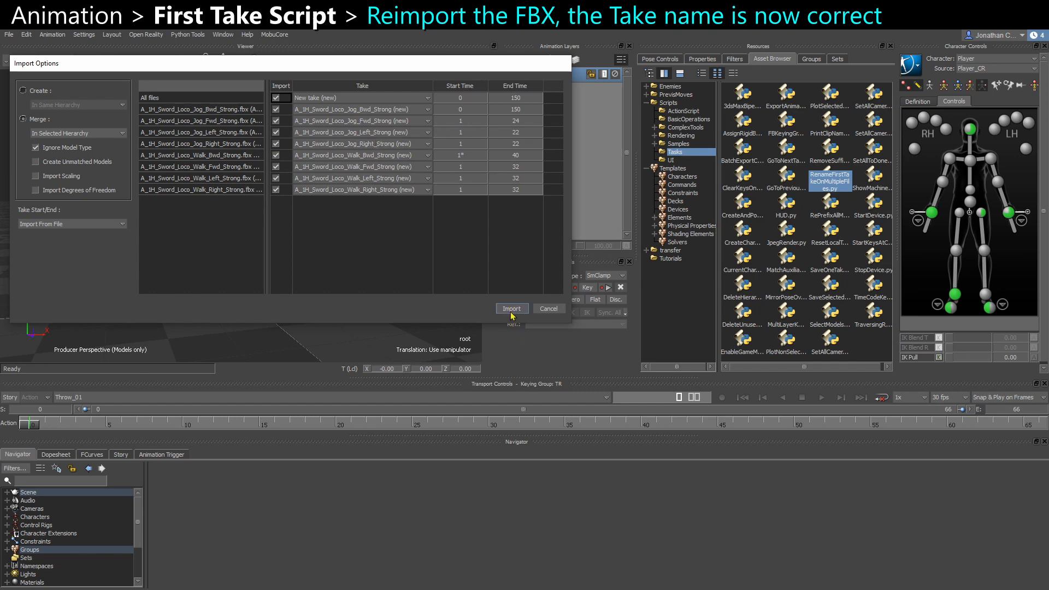
{"action": "mouse_move", "coordinate": [454, 285]}
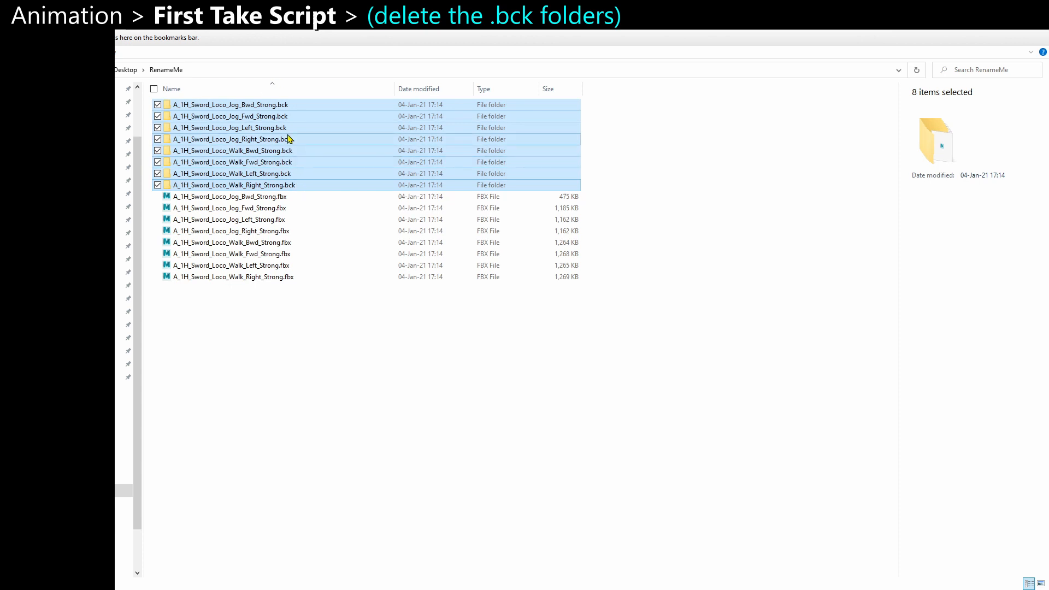
Step: Select all eight .bck backup folders in RenameMe and delete them
{"action": "left_click", "coordinate": [230, 104]}
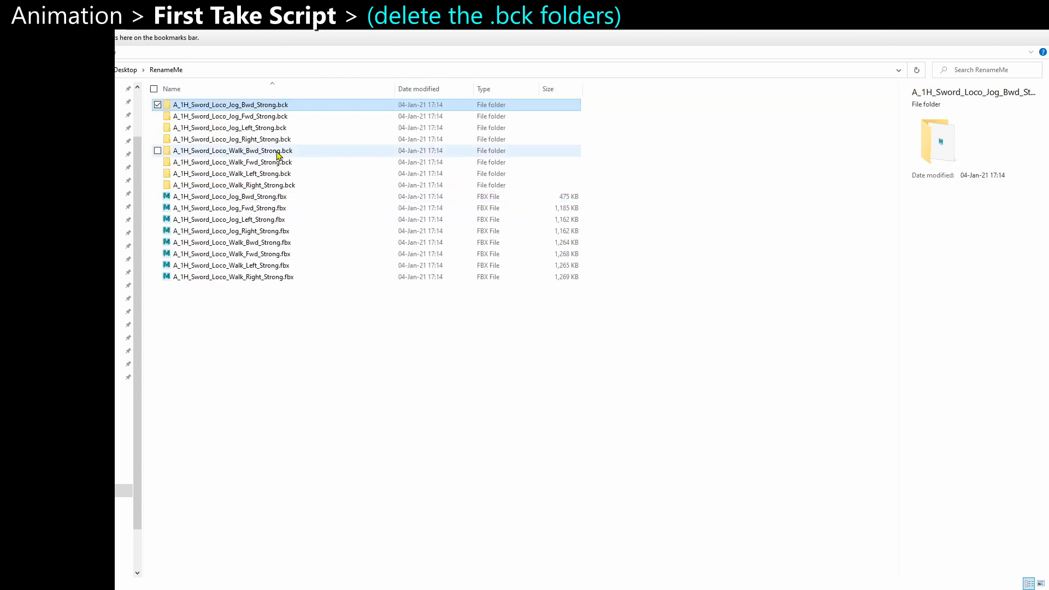
{"action": "left_click", "coordinate": [234, 185]}
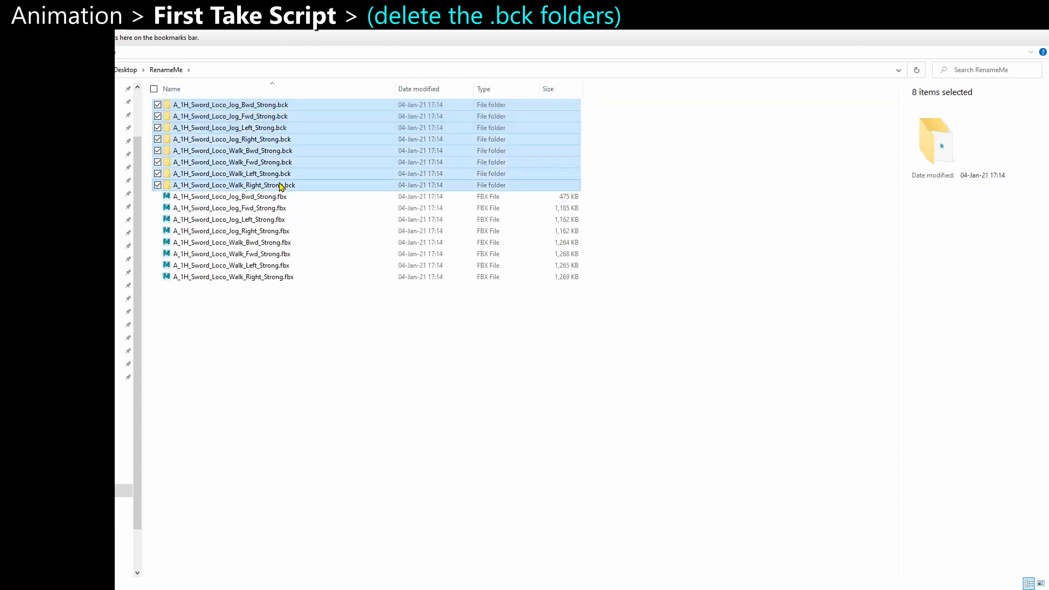
{"action": "key", "text": "Delete"}
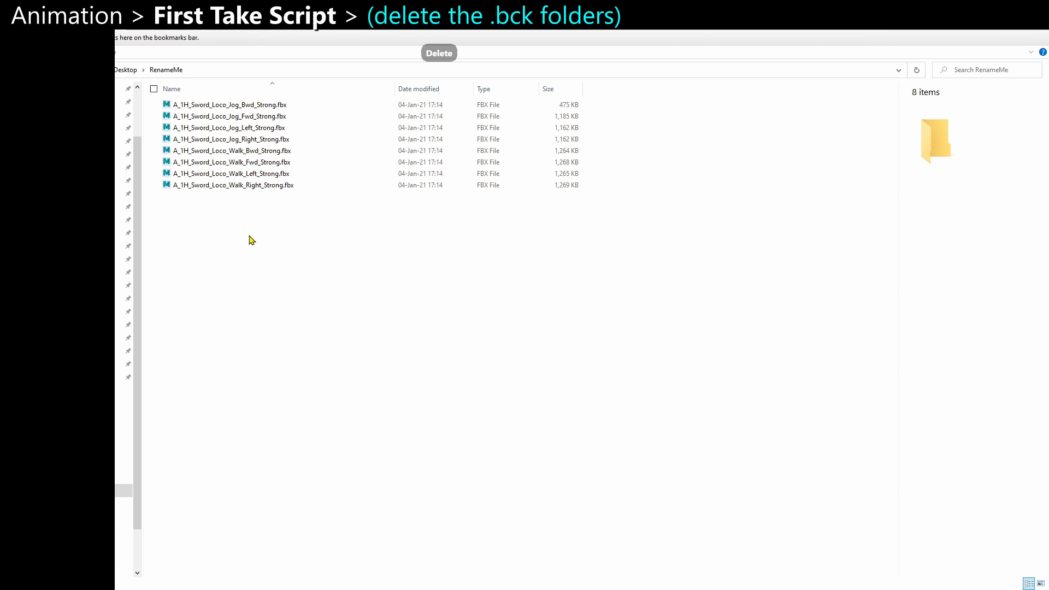
{"action": "mouse_move", "coordinate": [142, 298]}
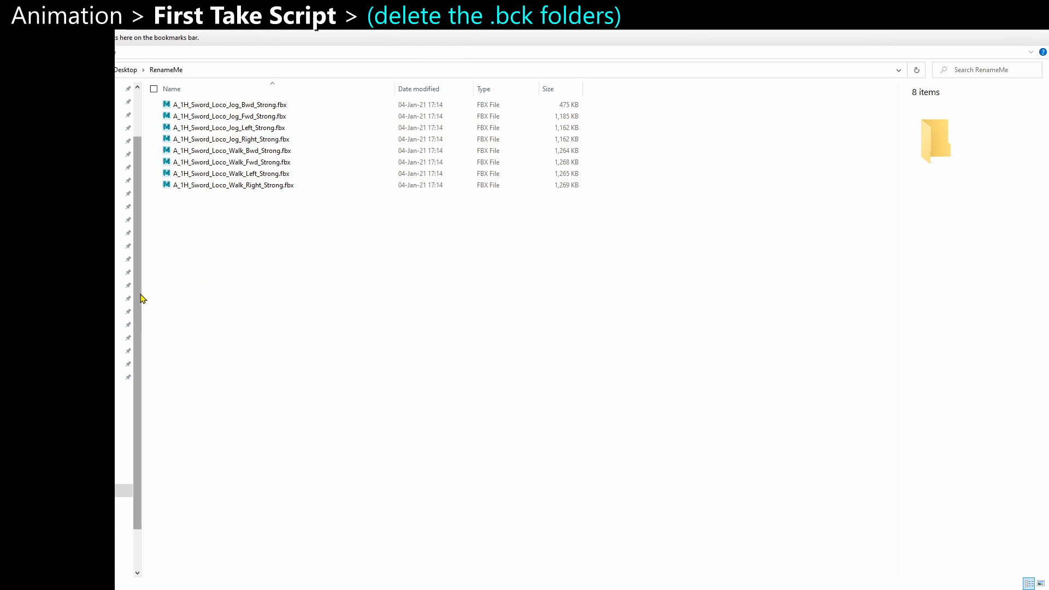